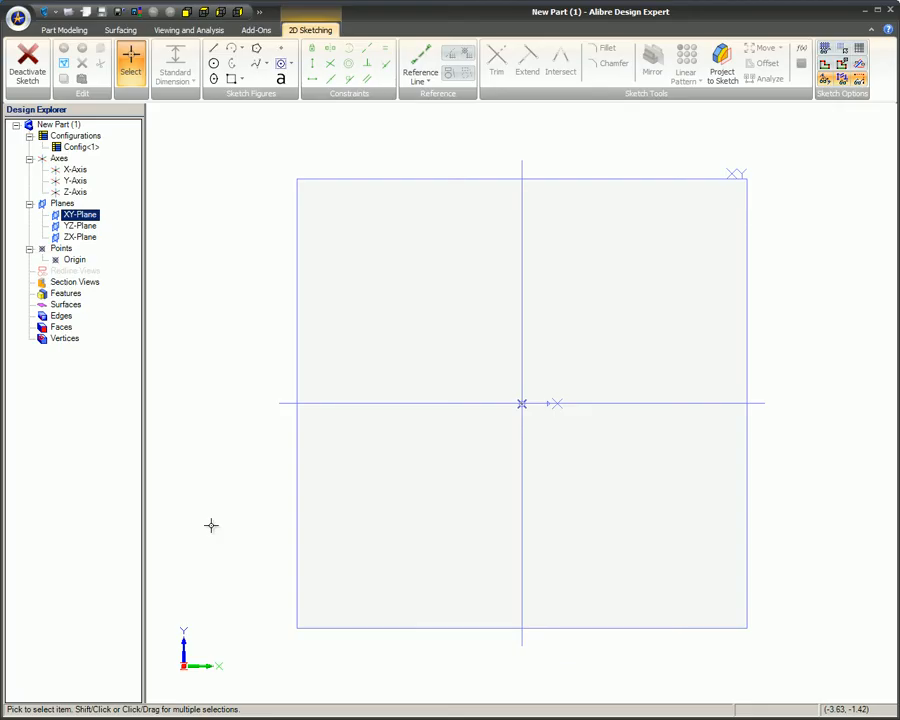
# Sketch a rectangle on the XY plane around the origin
pyautogui.moveTo(180, 596); pyautogui.dragTo(228, 498)
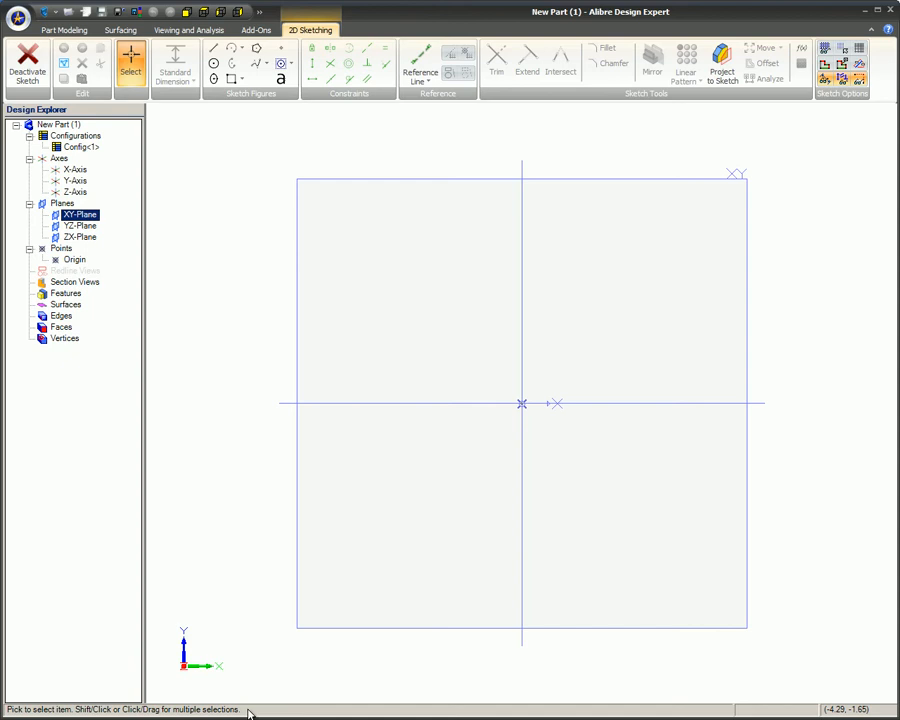
pyautogui.moveTo(248, 164)
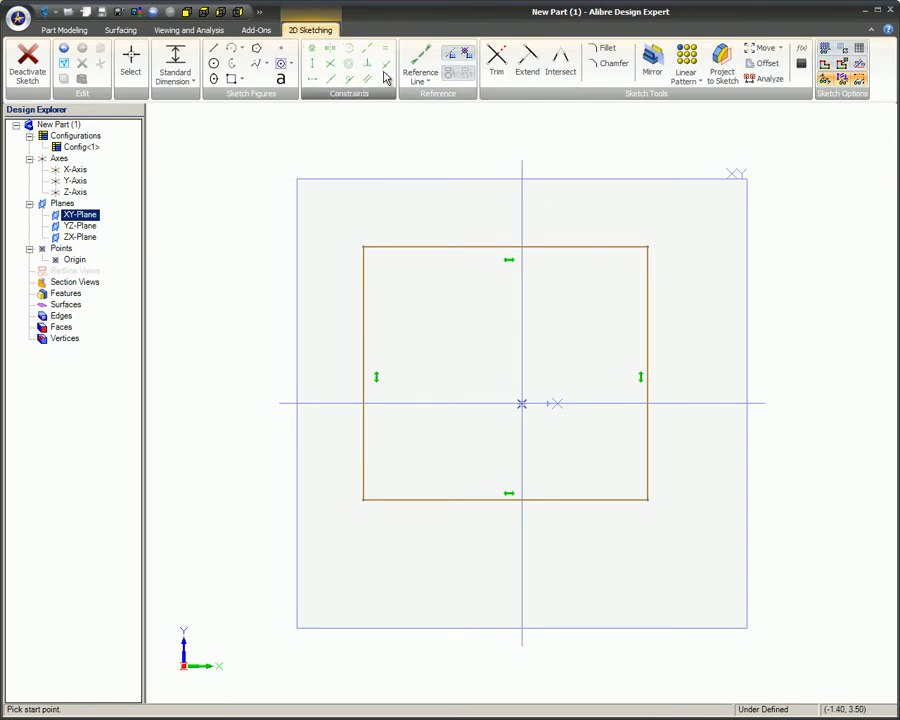
# Clear the rectangle so the sketch area is empty
pyautogui.click(130, 64)
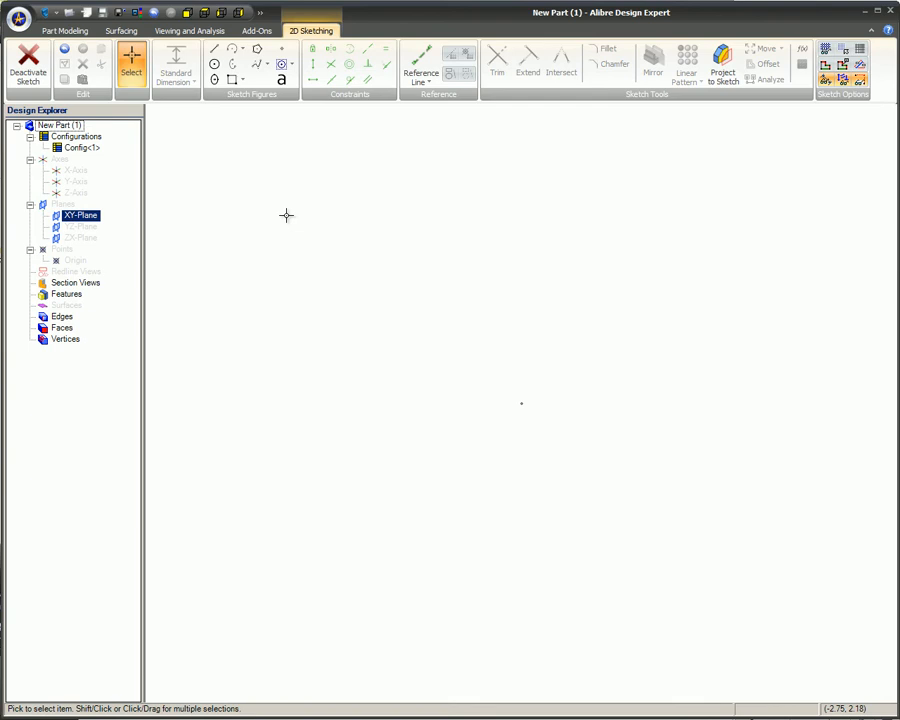
# Make the rectangle's edges symmetric about the horizontal axis
pyautogui.click(232, 80)
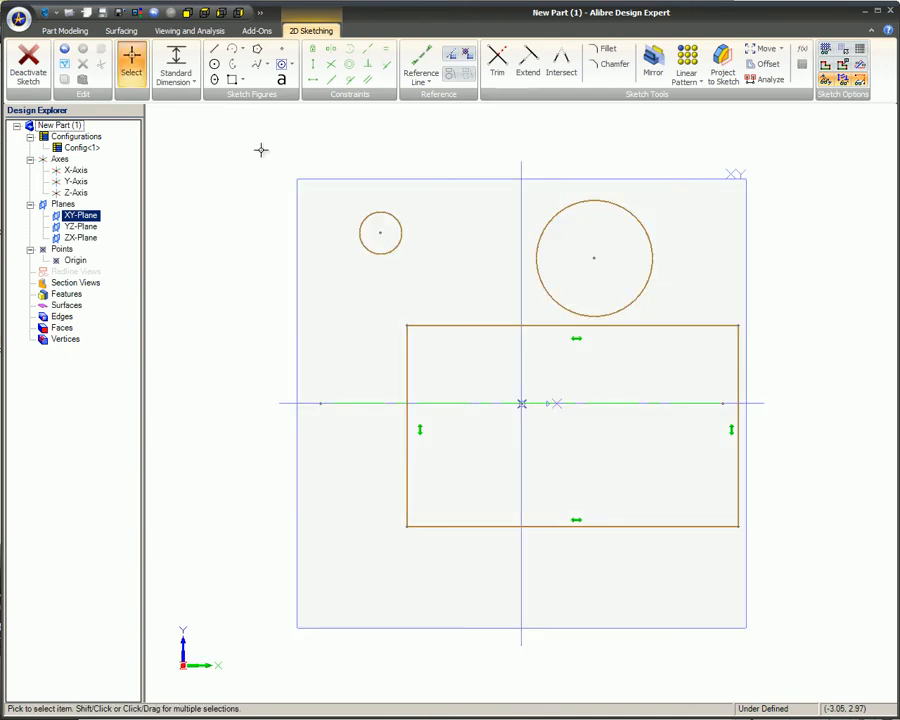
pyautogui.click(330, 50)
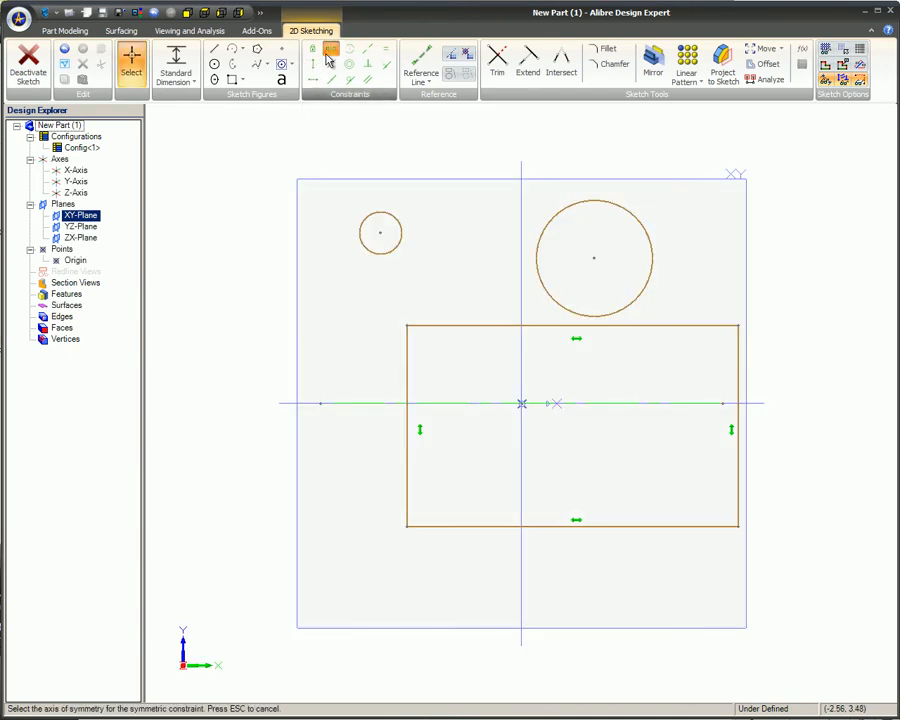
pyautogui.click(450, 404)
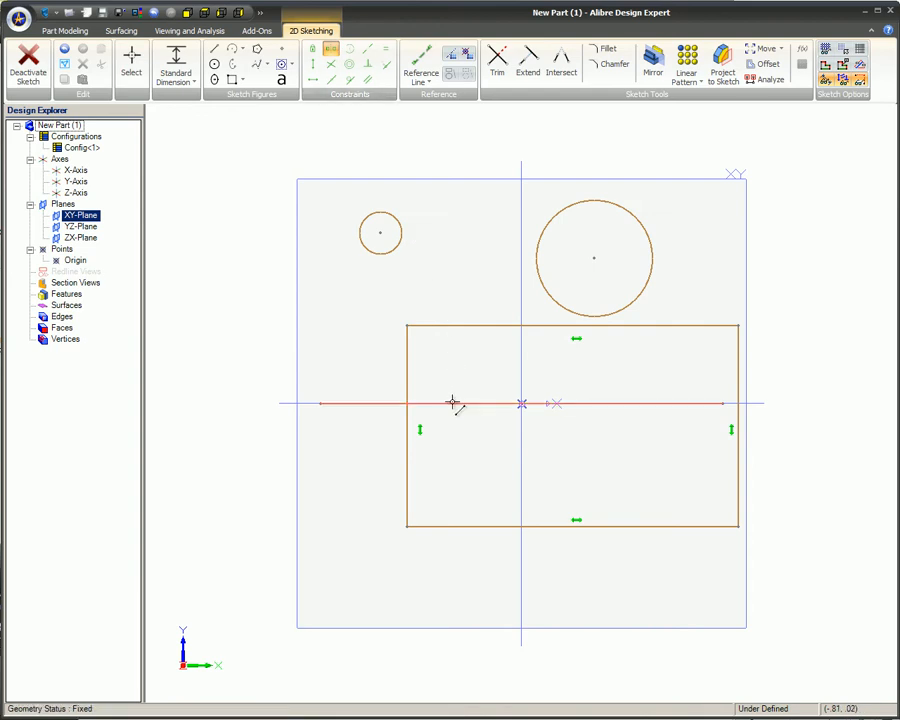
pyautogui.click(452, 404)
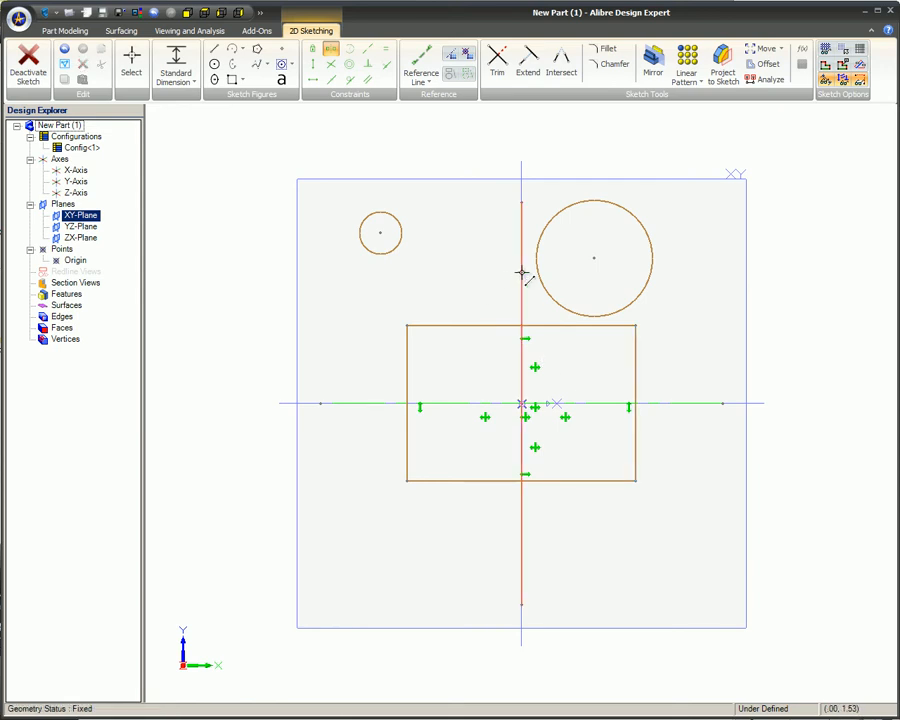
# Make the two circles symmetric about the axis as a pair
pyautogui.click(380, 232)
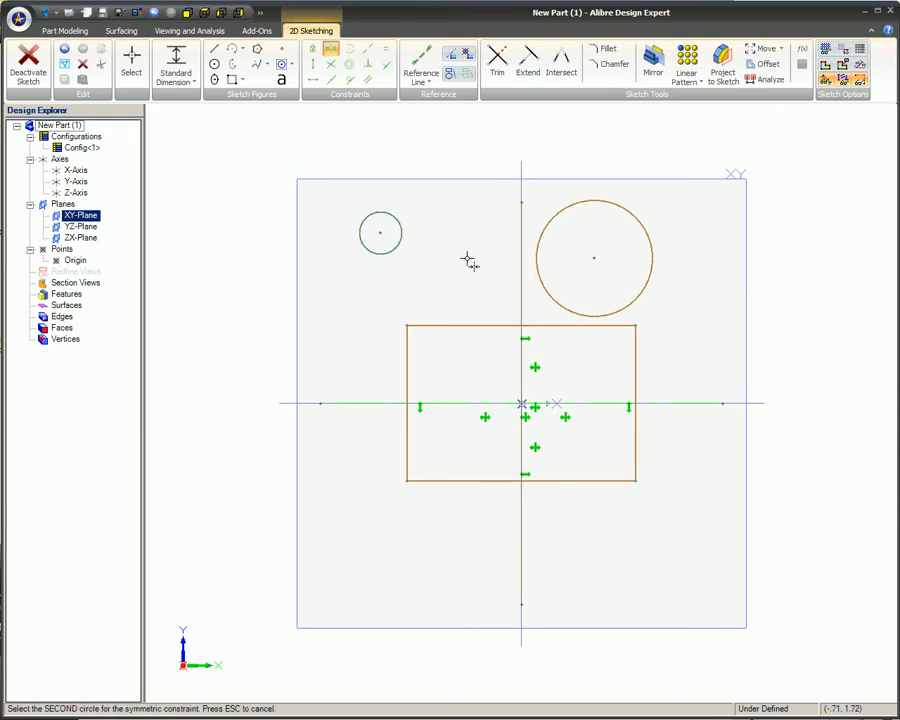
pyautogui.click(594, 258)
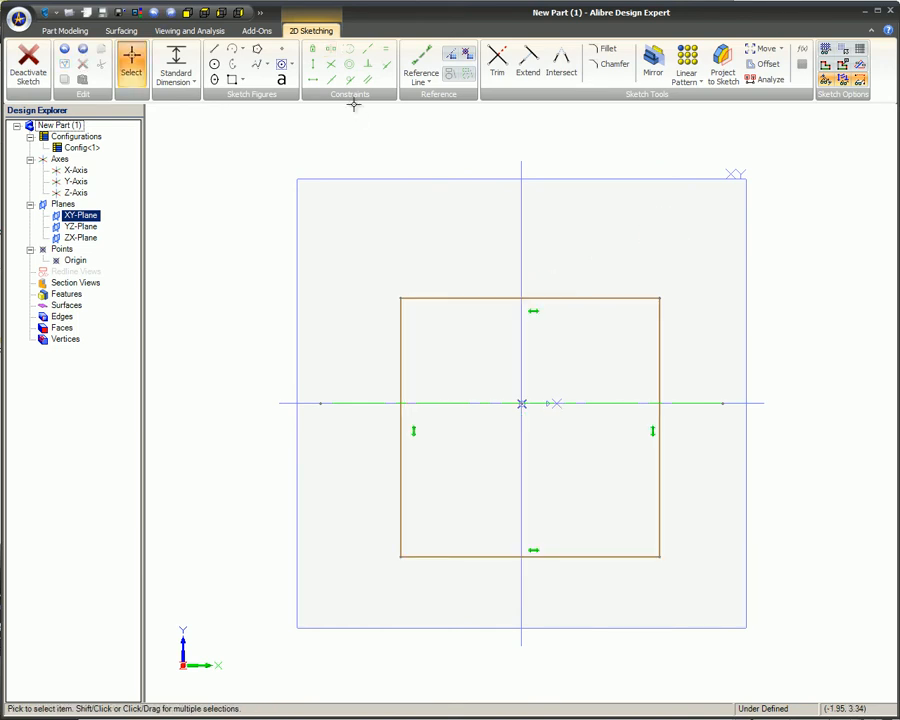
# Bring up the solid block with the round hole, Extrusion<1>
pyautogui.click(450, 404)
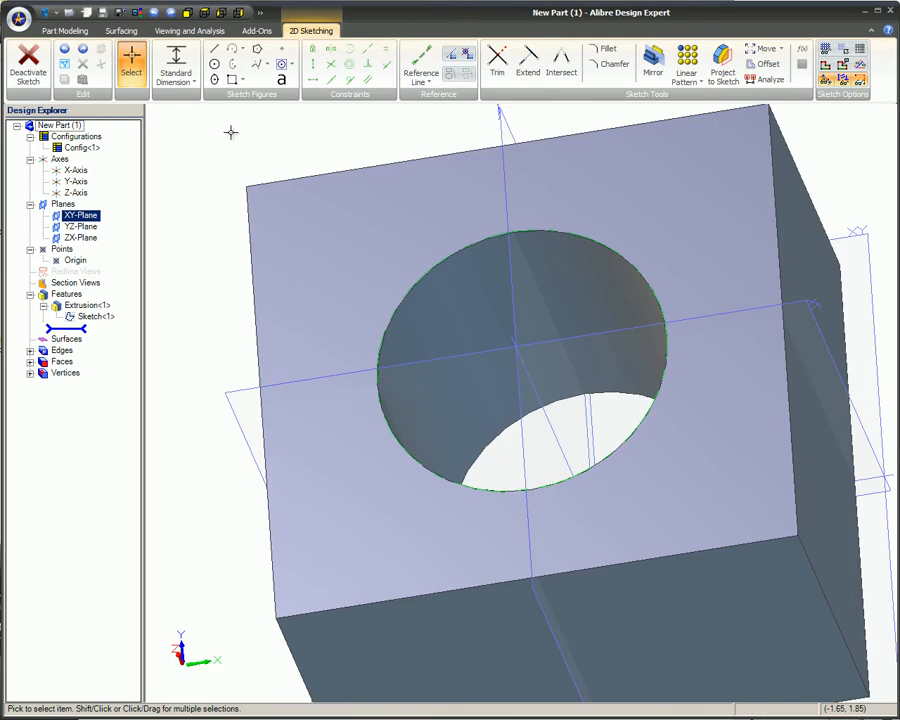
# Draw a circle on the holed block's face and constrain it concentric with the hole
pyautogui.click(212, 64)
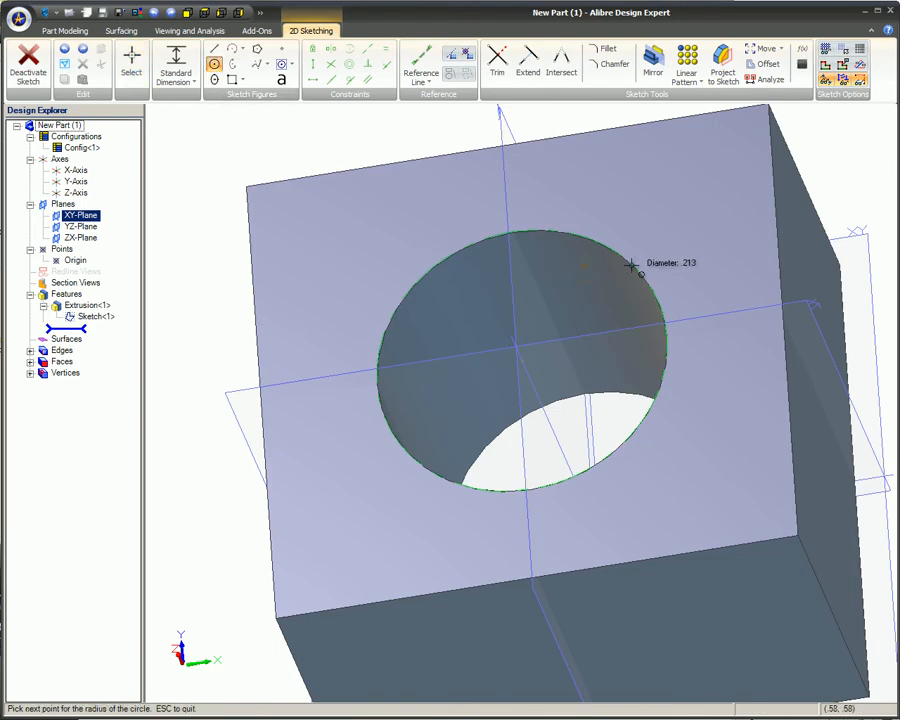
pyautogui.moveTo(768, 220)
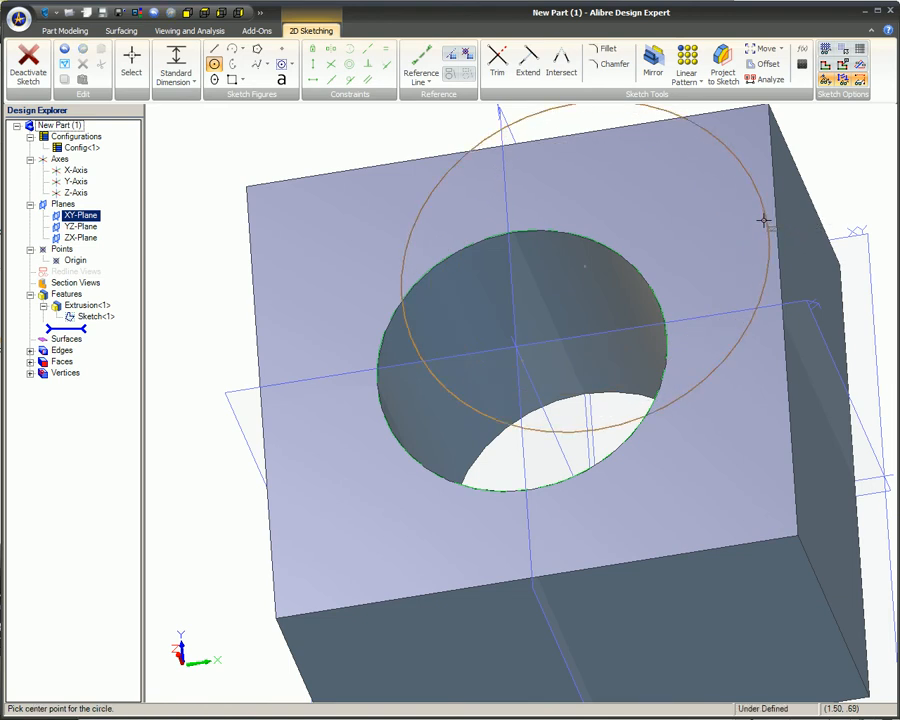
pyautogui.click(348, 64)
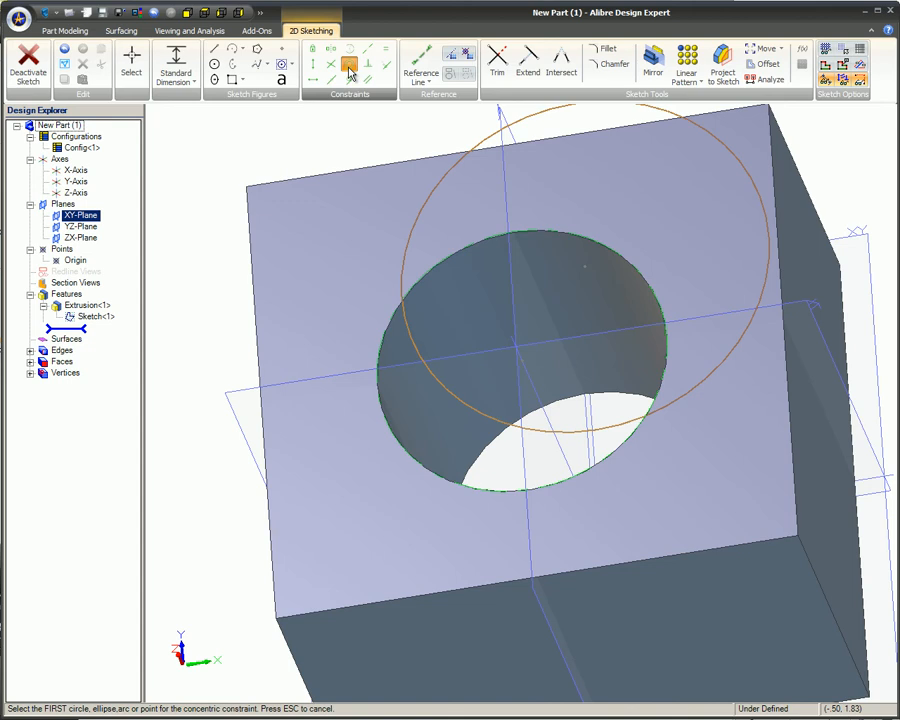
pyautogui.click(466, 250)
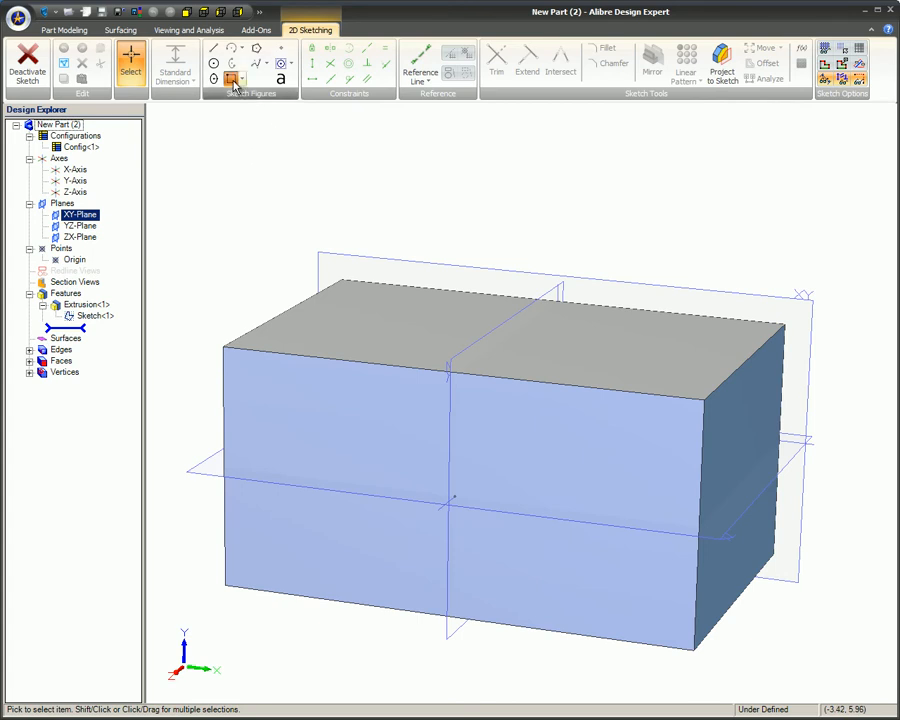
# Sketch a rectangle on the plain block with its top edge collinear to the block's top edge
pyautogui.click(230, 78)
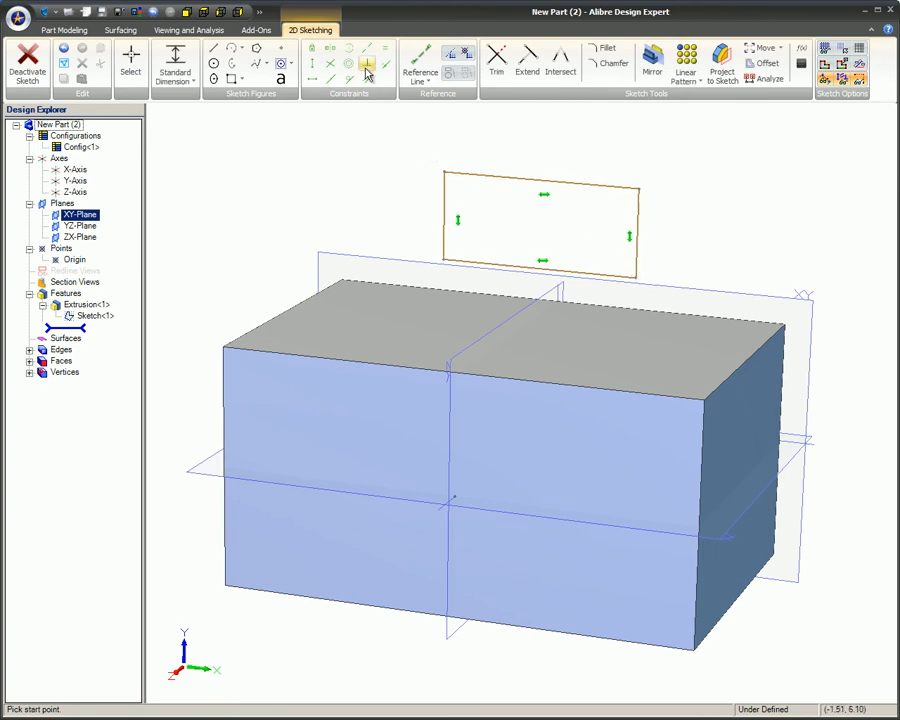
pyautogui.click(368, 64)
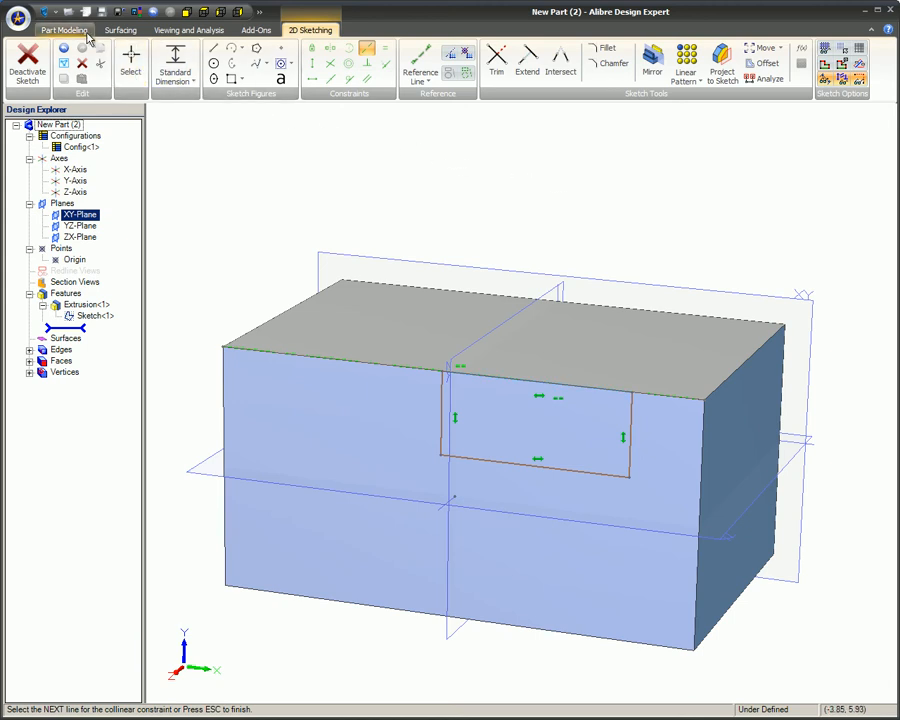
pyautogui.click(64, 30)
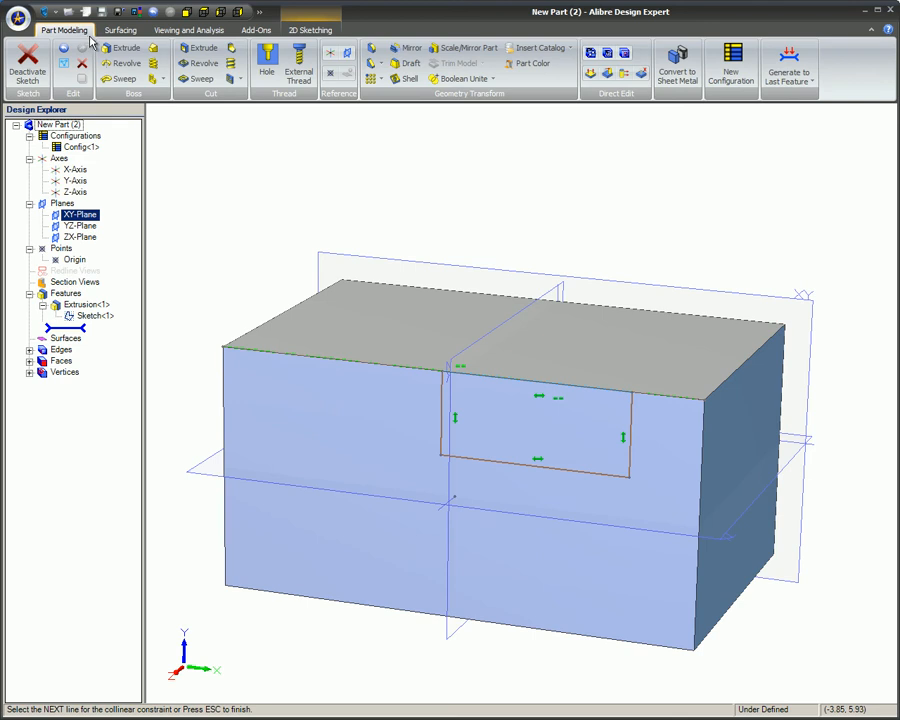
# Extrude-cut the rectangle as a notch (Extrusion<2>) and return to the holed block part
pyautogui.click(204, 48)
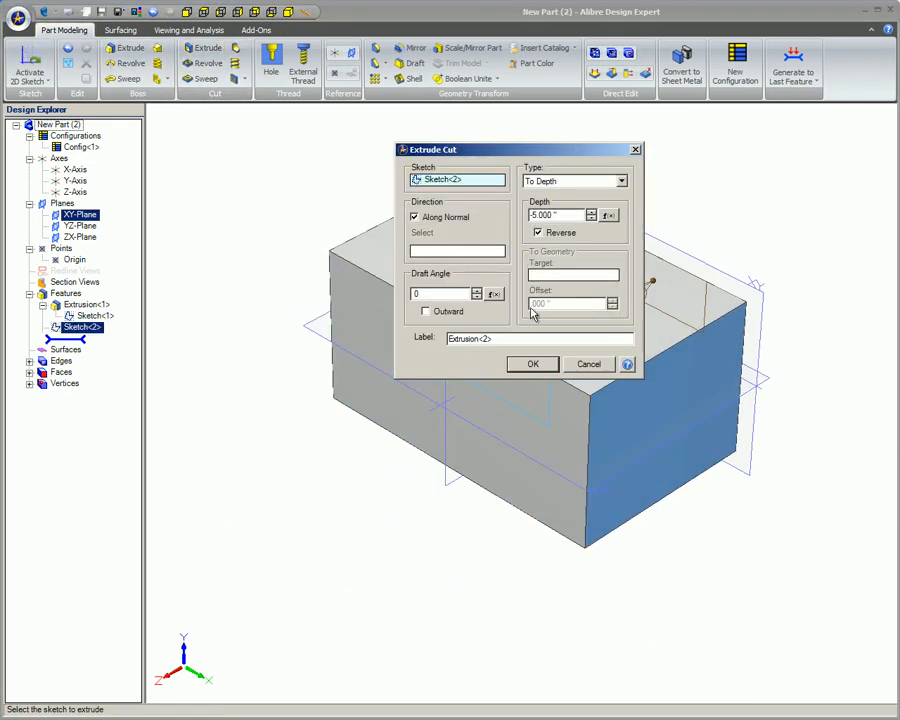
pyautogui.click(532, 364)
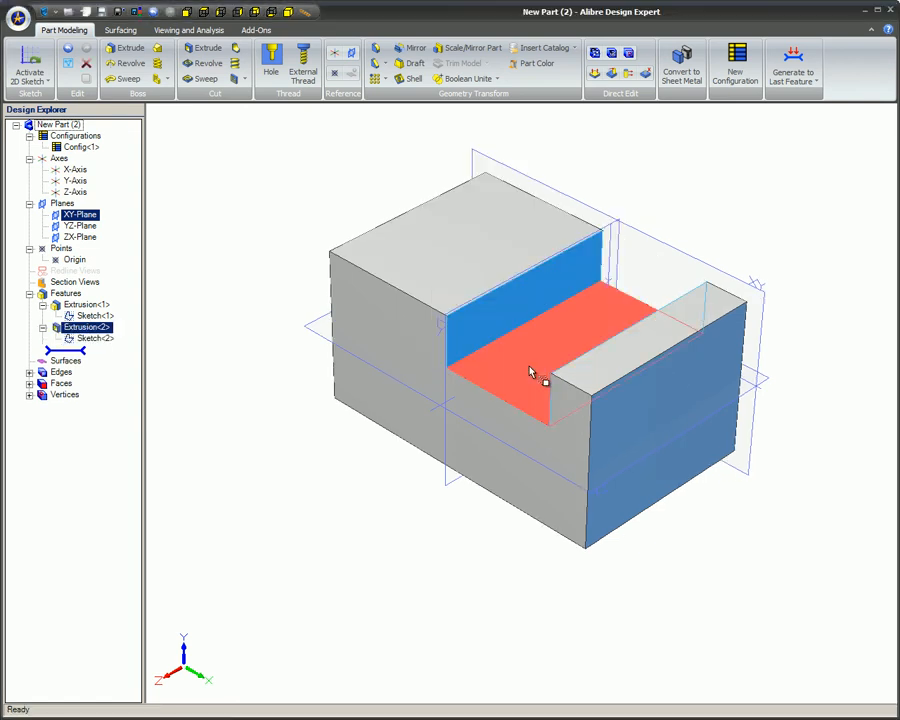
pyautogui.click(404, 530)
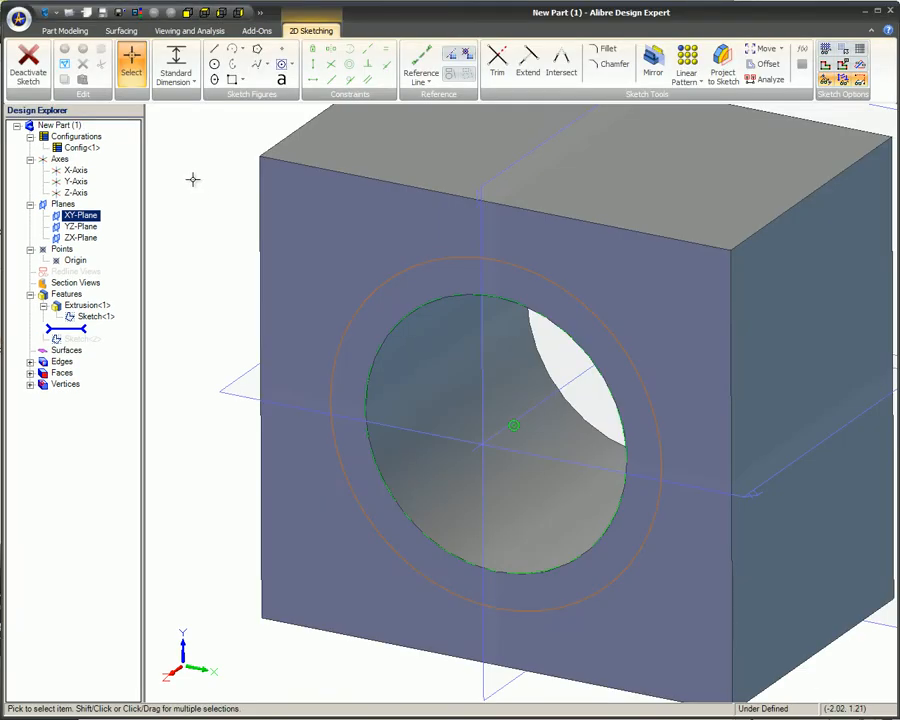
# Extrude-cut the concentric circle with Reverse ticked, forming a shallow recess around the hole
pyautogui.click(64, 30)
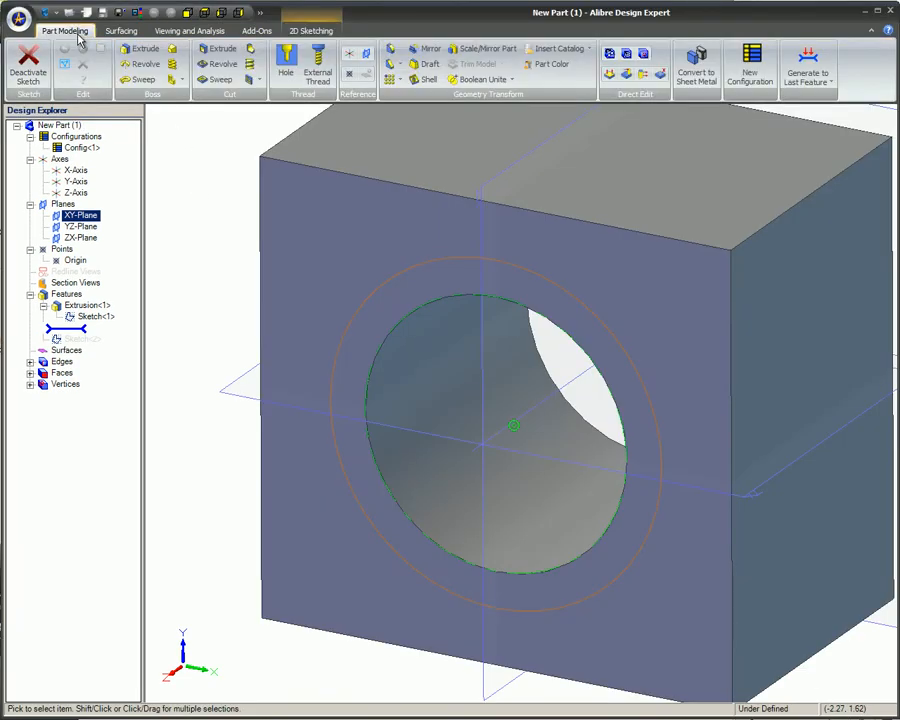
pyautogui.click(222, 50)
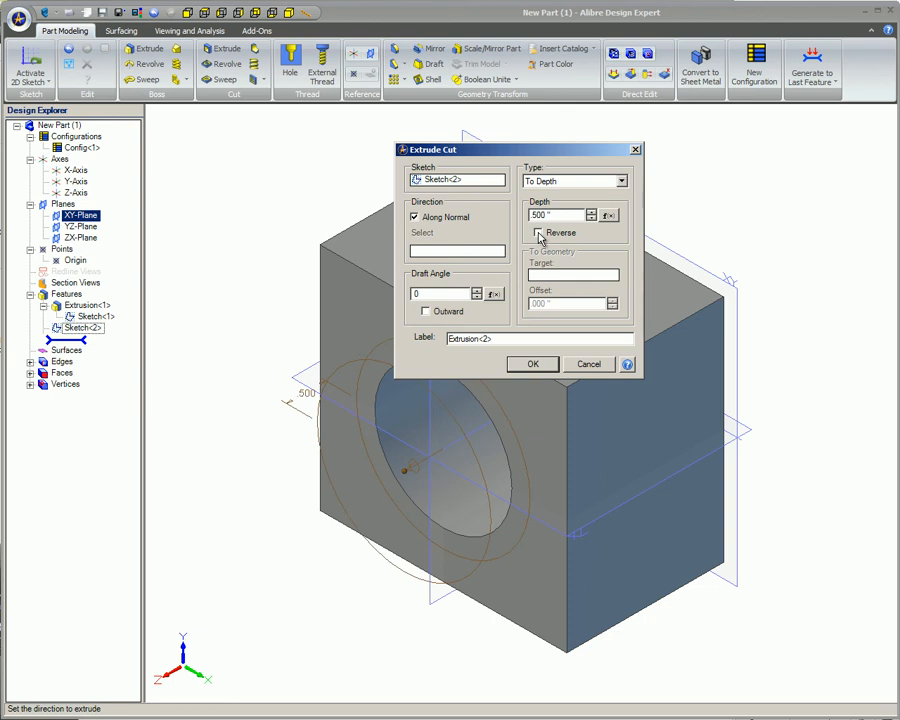
pyautogui.click(538, 232)
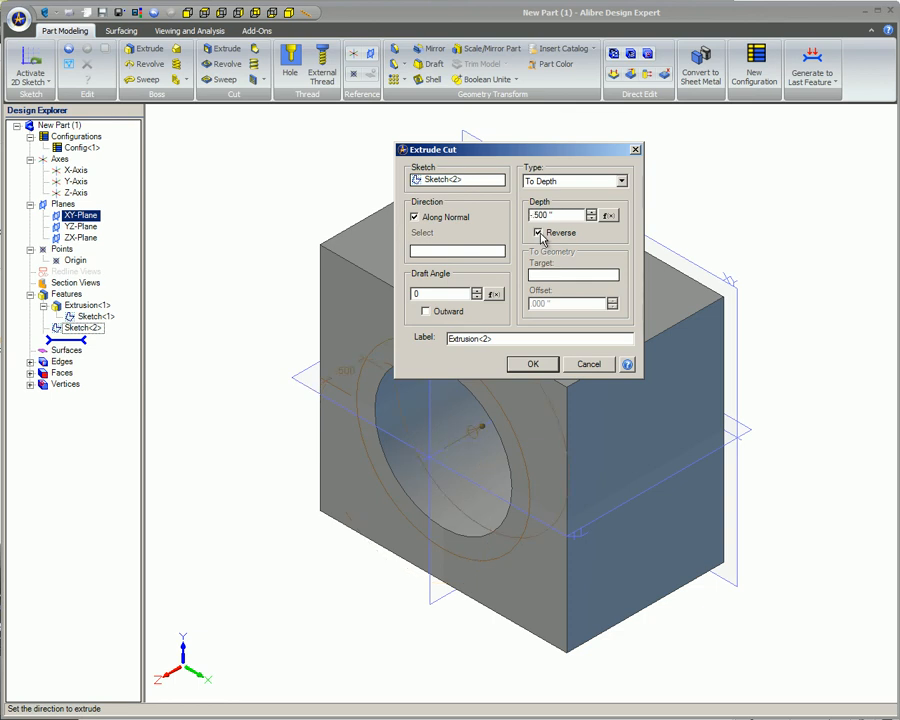
pyautogui.click(532, 364)
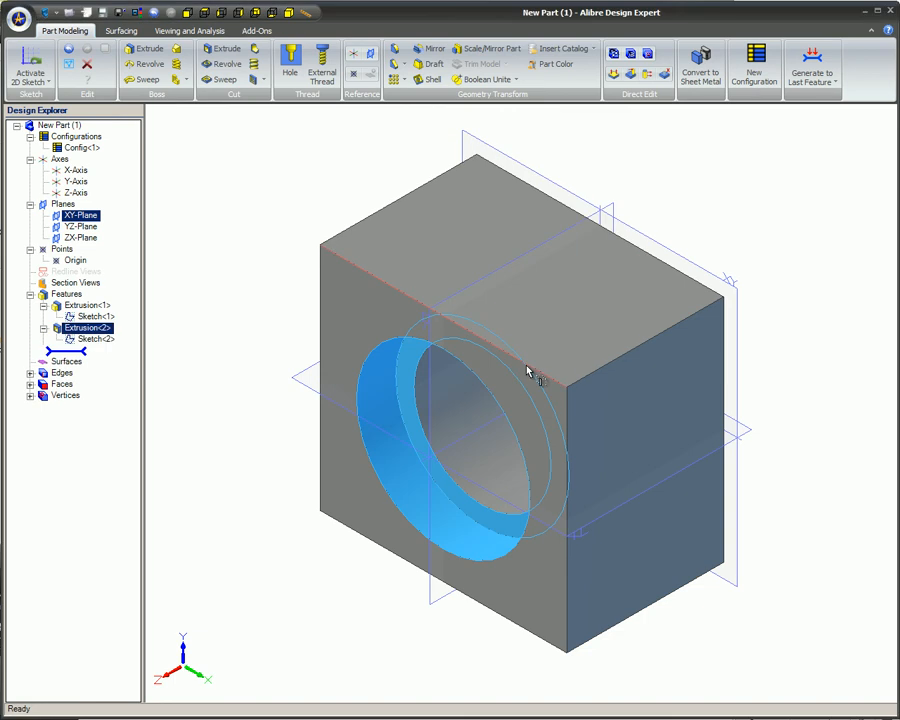